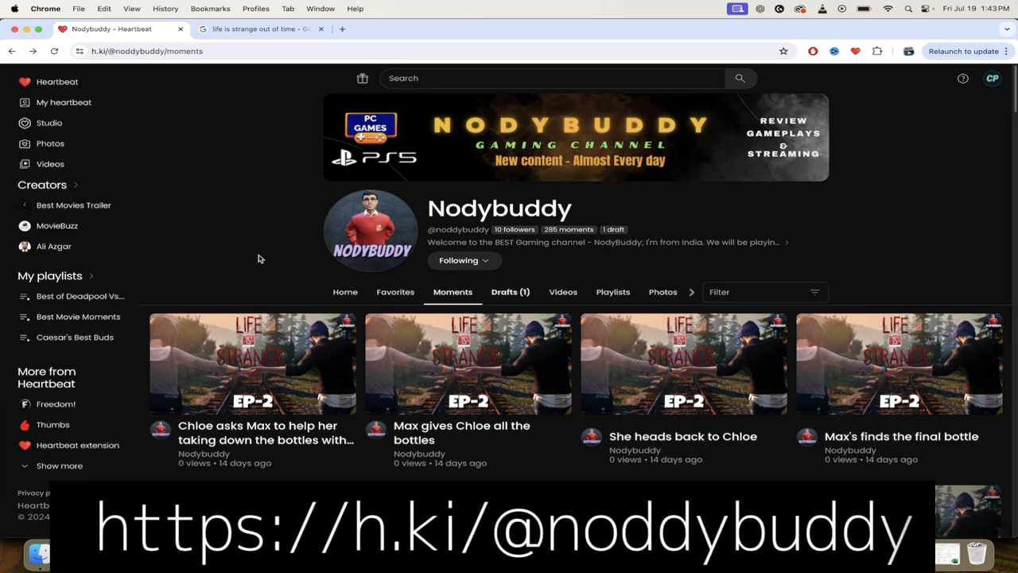
Step: Scroll Nodybuddy's moments and open the old graffiti museum moment in the player
scroll(down, 3)
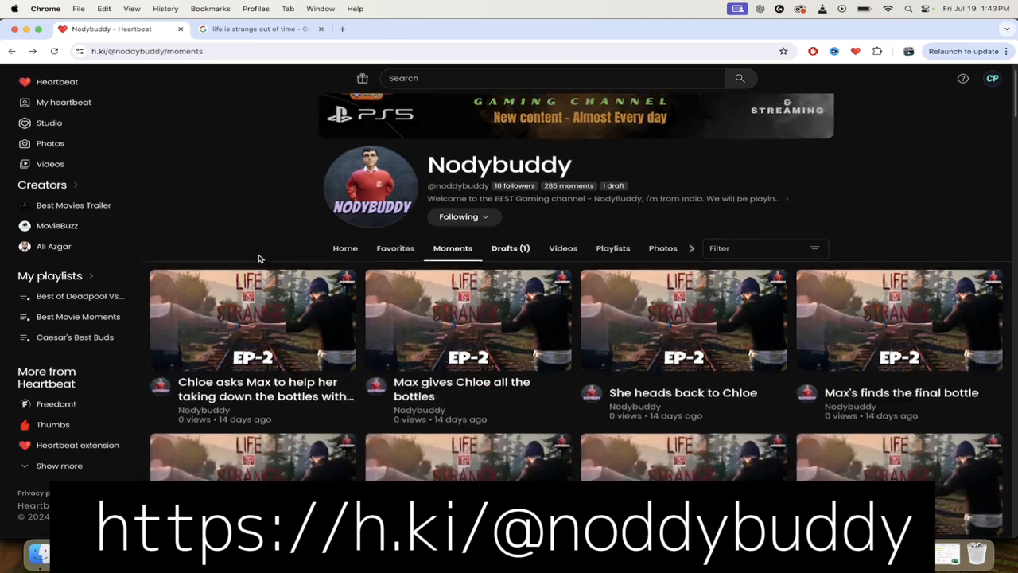
scroll(down, 3)
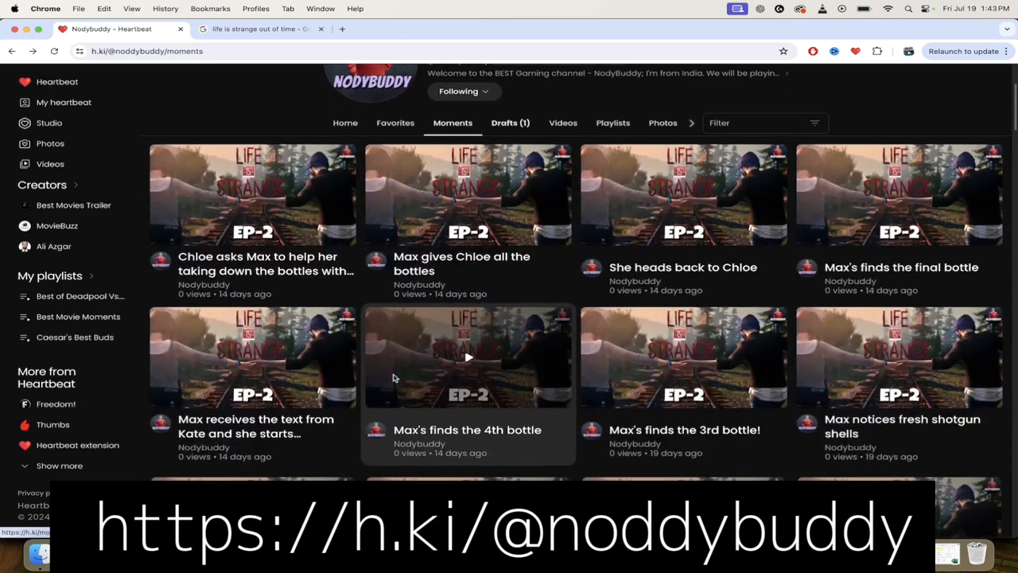
scroll(down, 3)
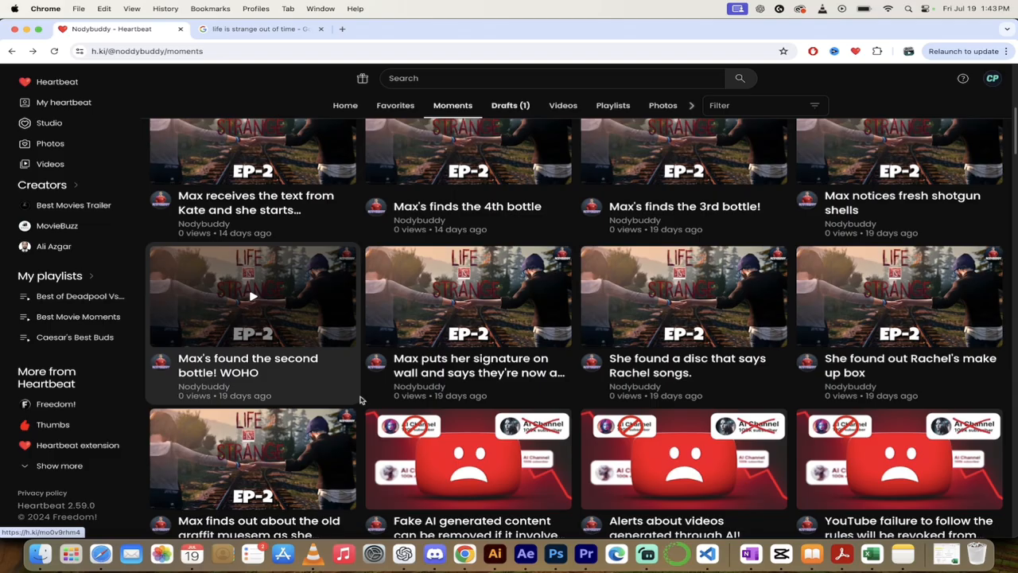
scroll(down, 3)
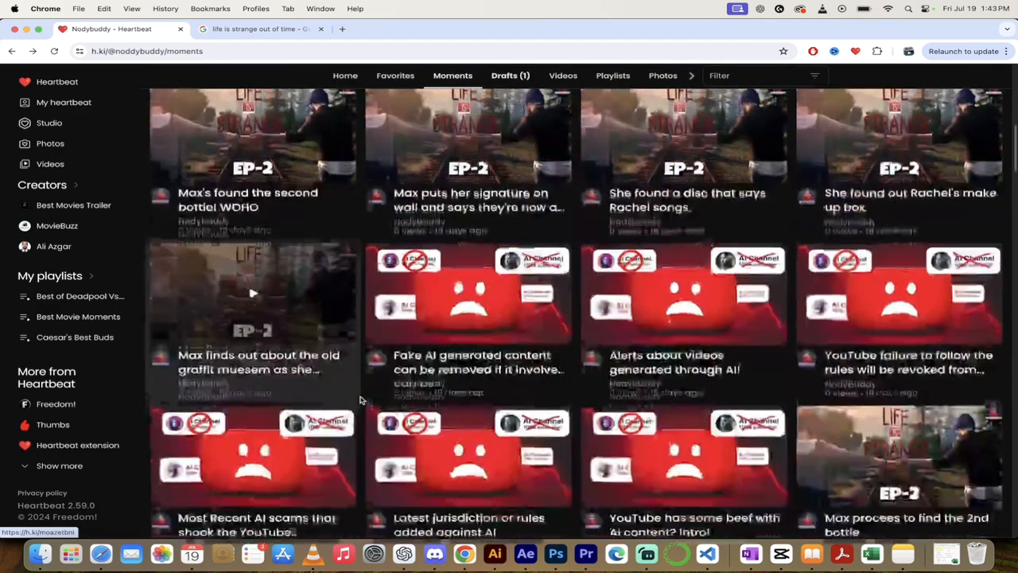
scroll(down, 3)
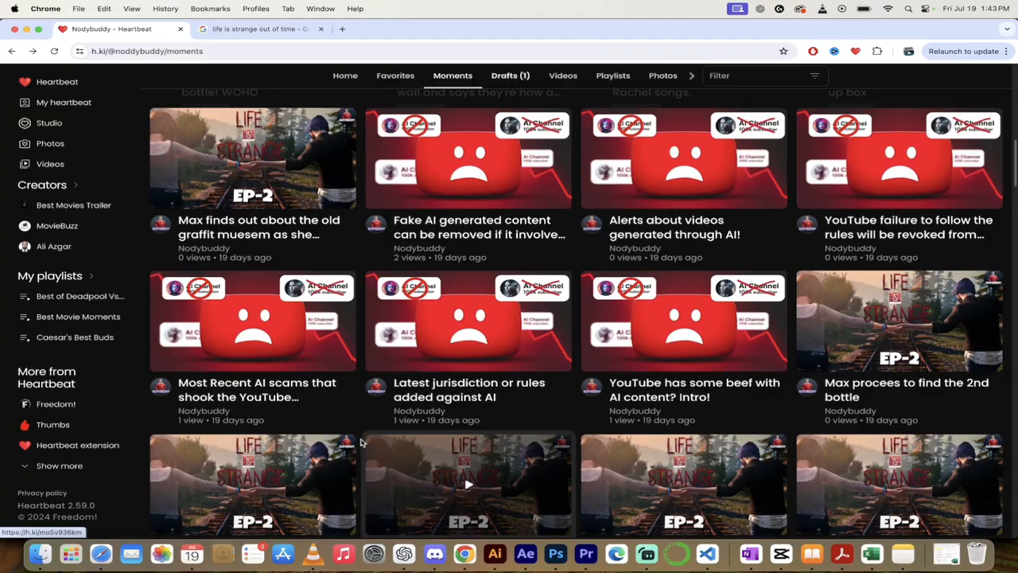
scroll(down, 3)
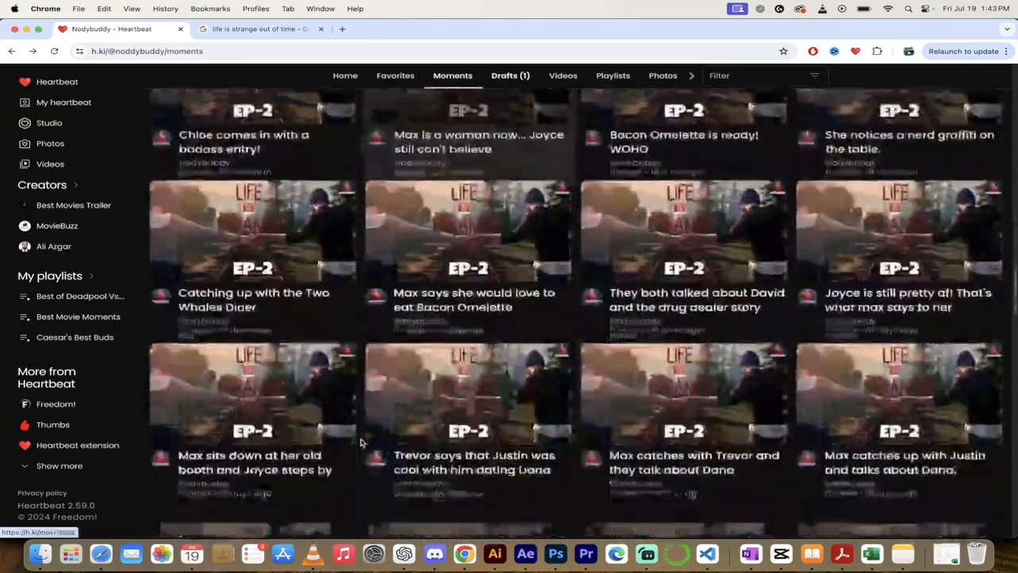
scroll(down, 3)
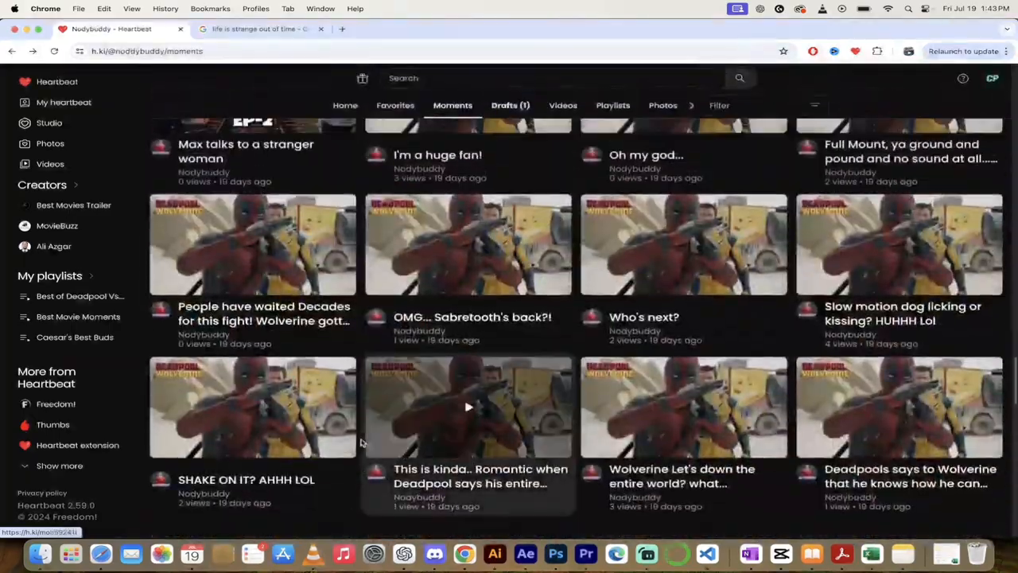
scroll(down, 3)
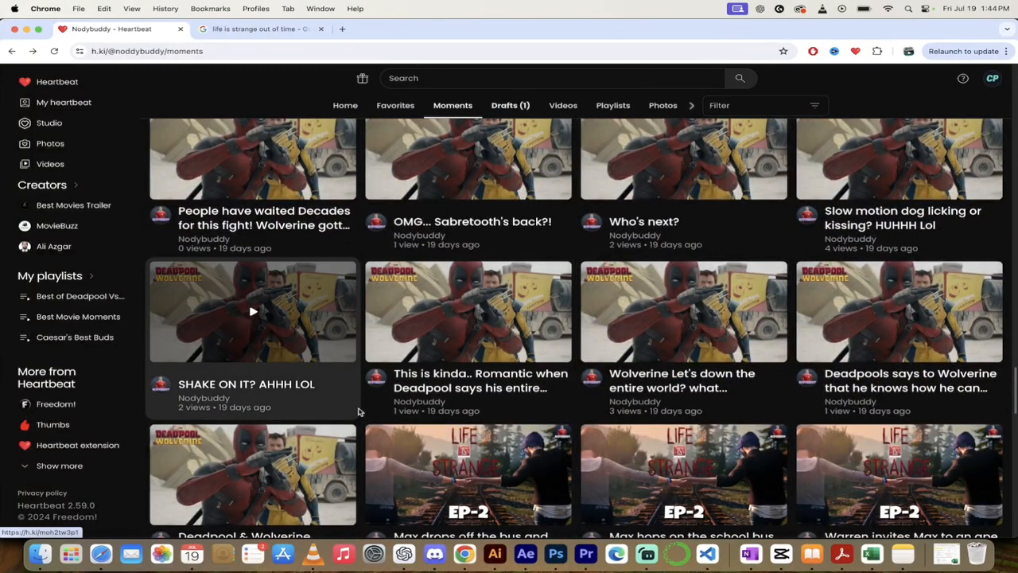
scroll(down, 3)
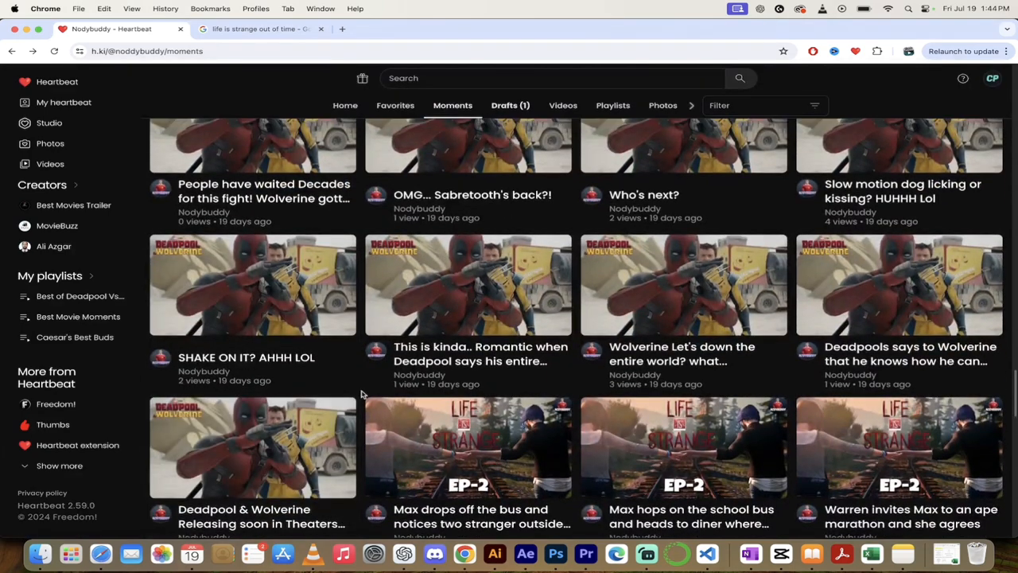
scroll(down, 3)
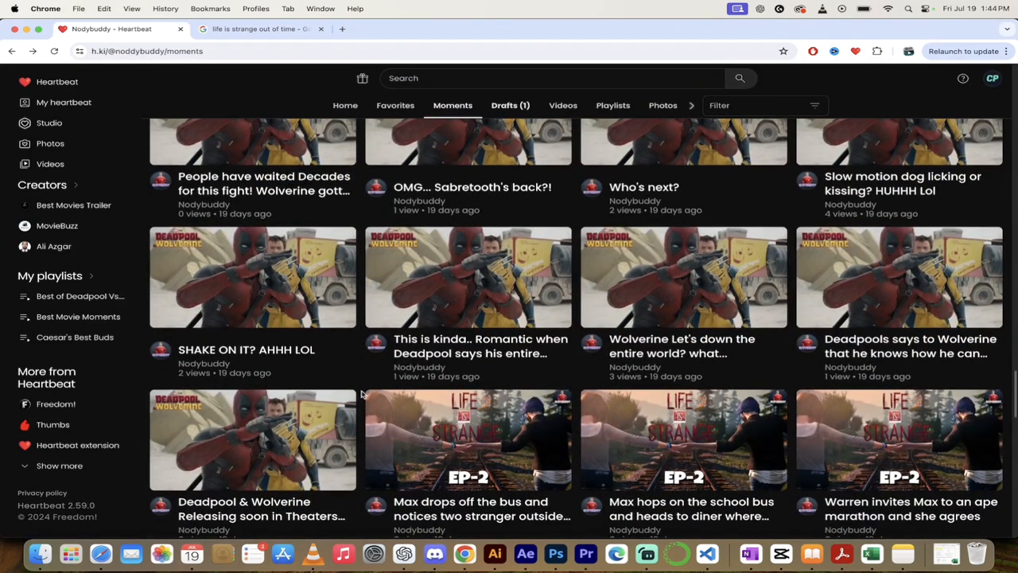
scroll(down, 3)
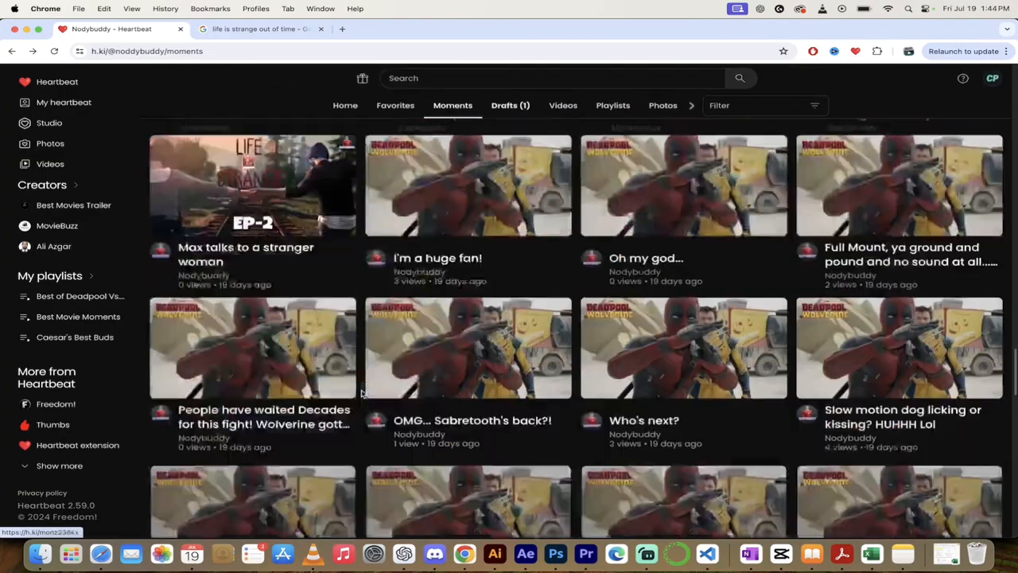
scroll(down, 3)
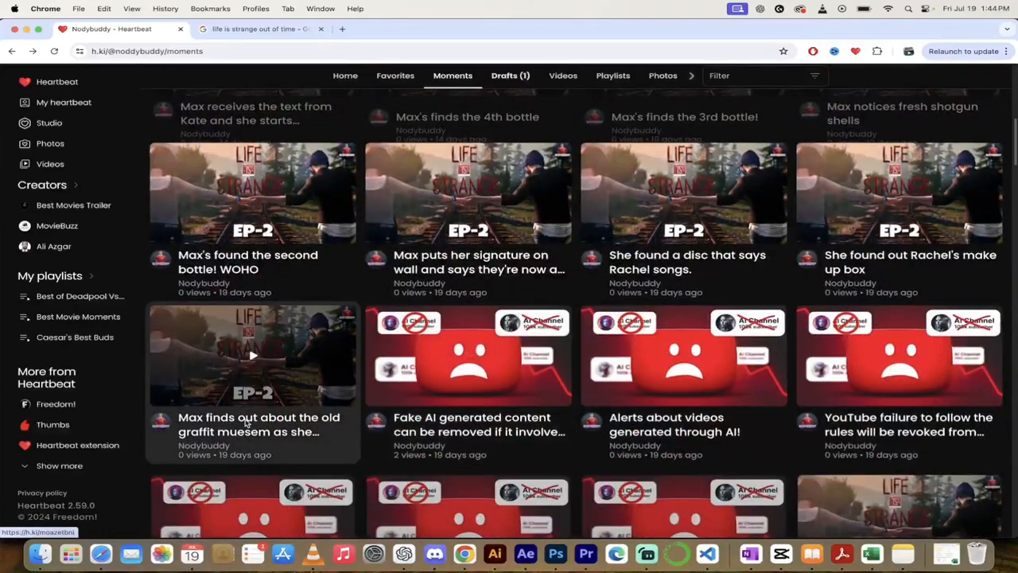
mouse_move(253, 429)
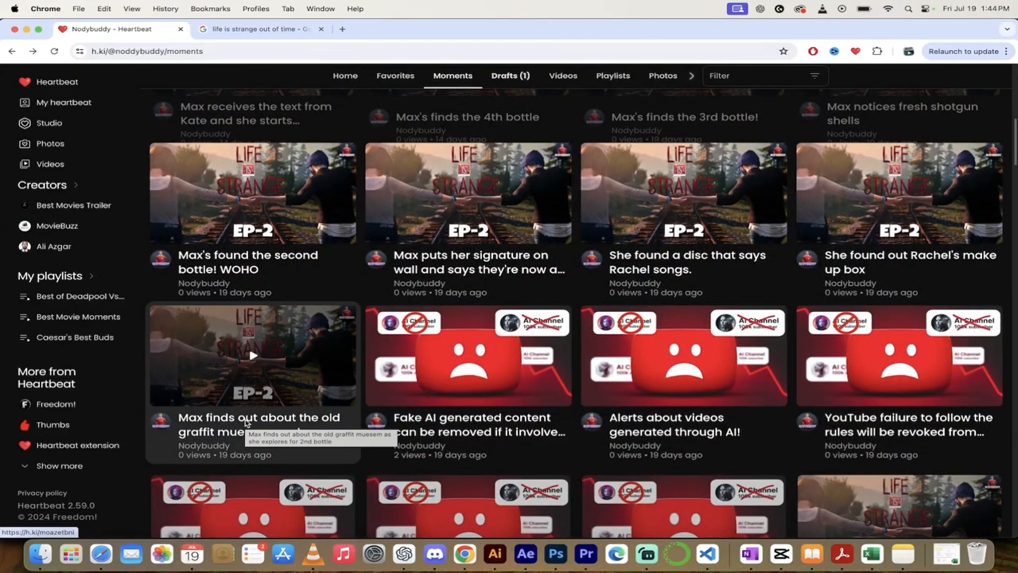
click(251, 355)
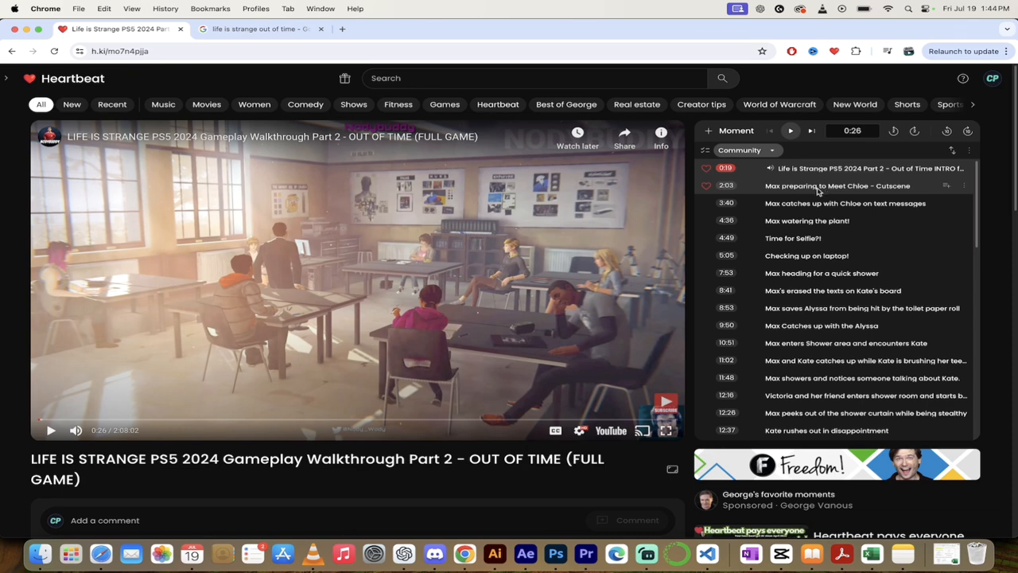
mouse_move(805, 188)
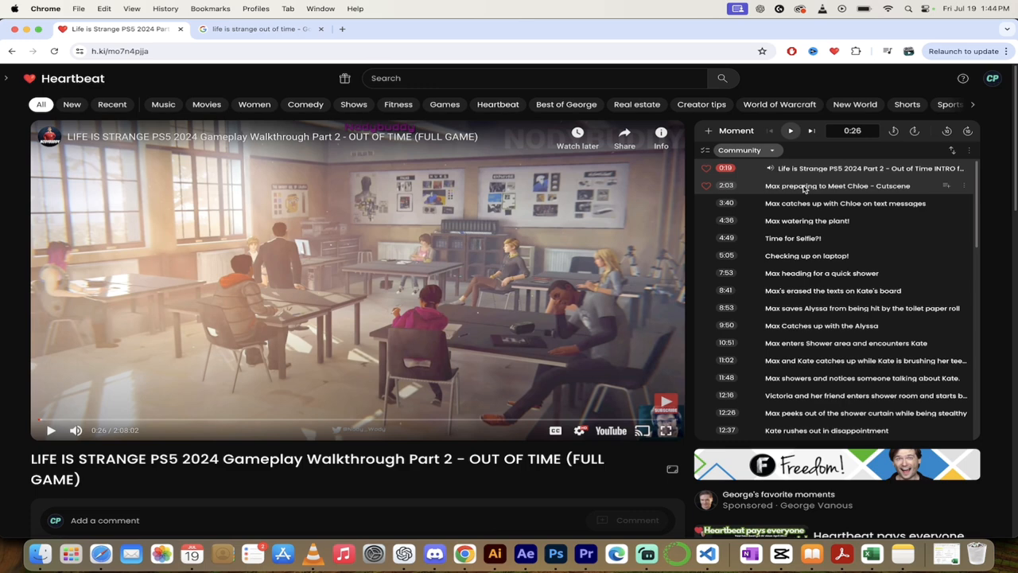
Step: Jump to the 'Max preparing to Meet Chloe – Cutscene' moment in the video
click(836, 184)
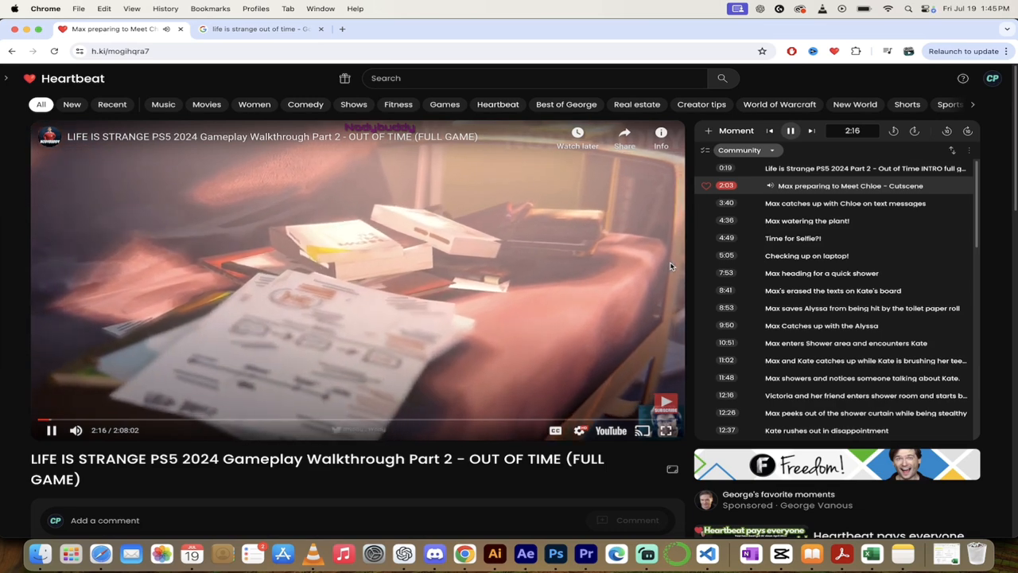
mouse_move(688, 286)
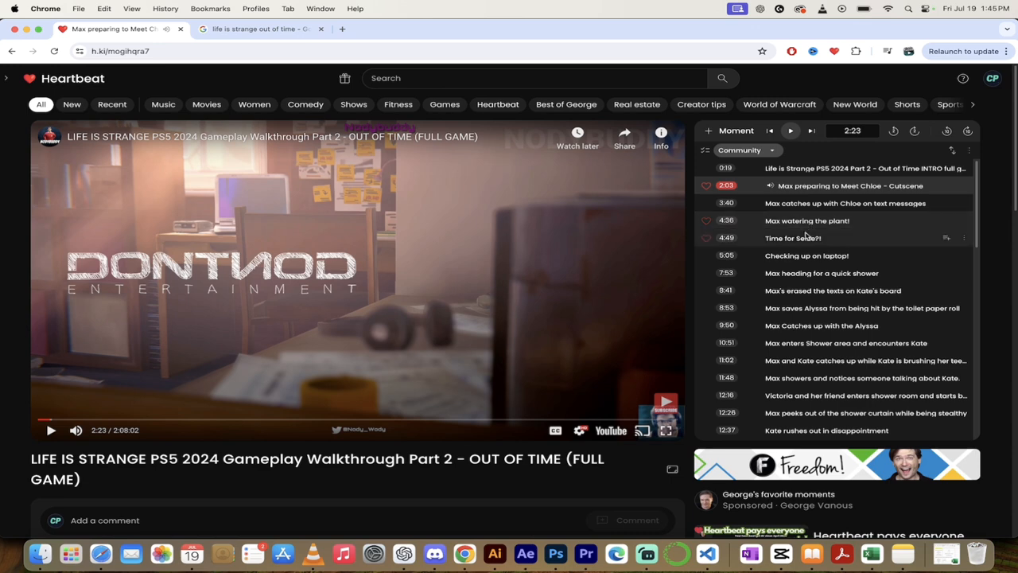
Step: Play the 'Time for Selfie?!' moment and pause the playback
click(706, 239)
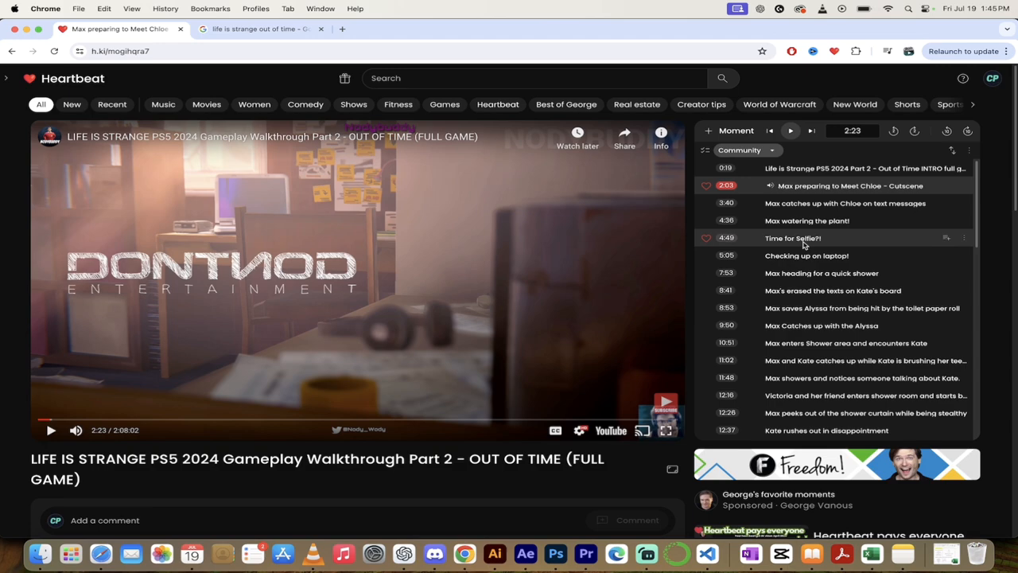
click(792, 239)
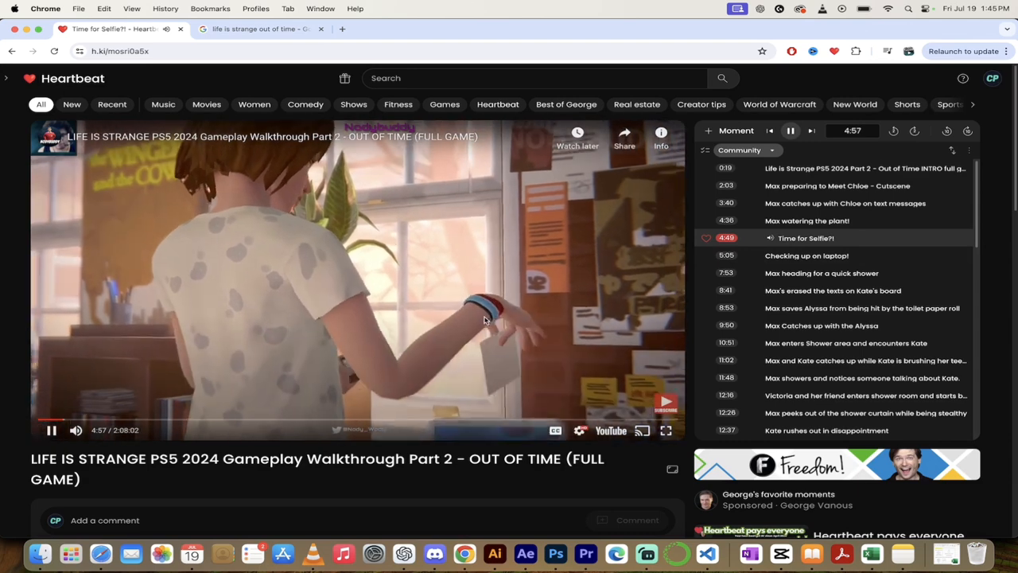
click(51, 429)
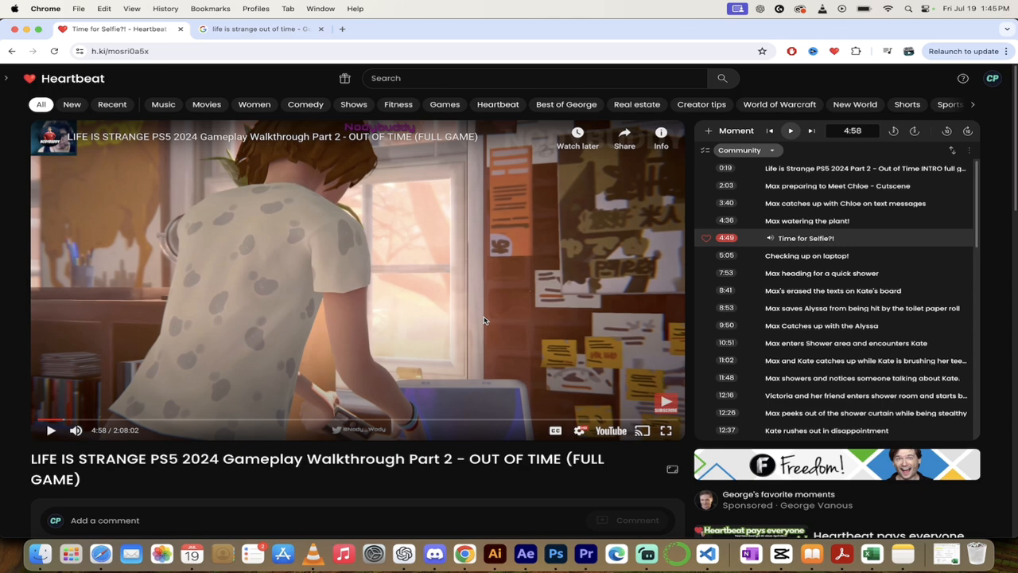
mouse_move(548, 301)
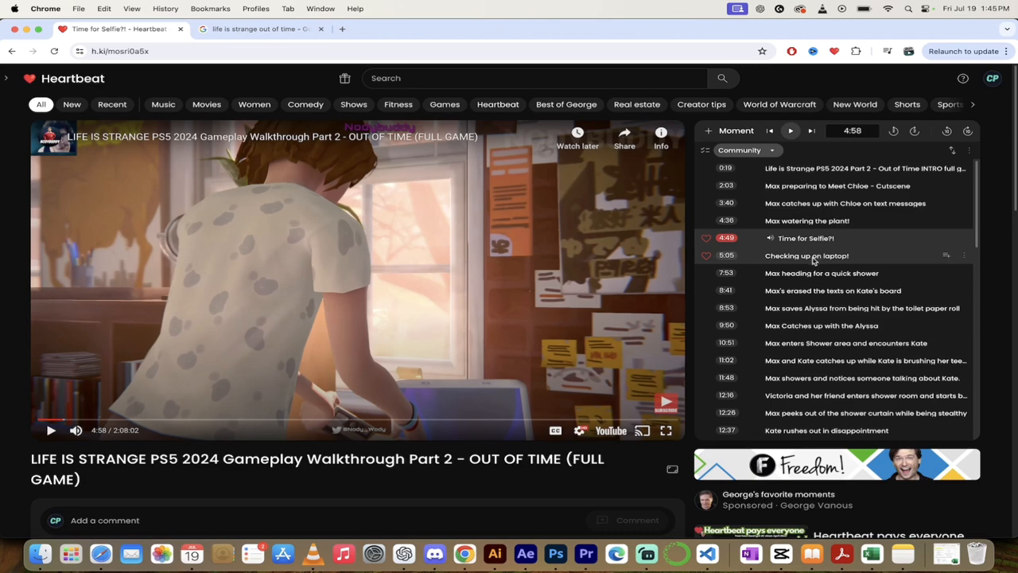
mouse_move(809, 261)
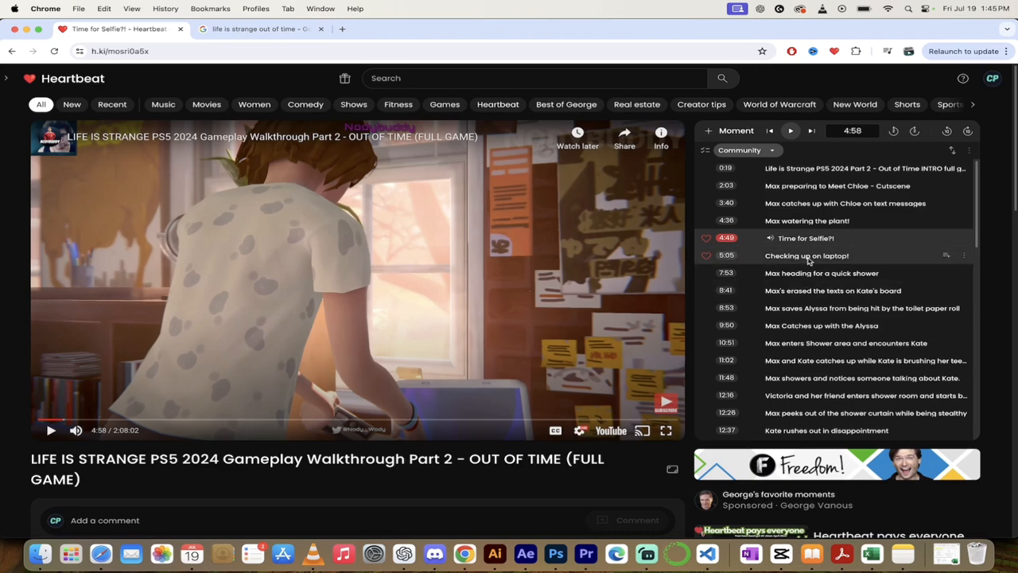
Step: Play the 'Checking up on laptop!' moment, then return to Nodybuddy's moments page
click(806, 255)
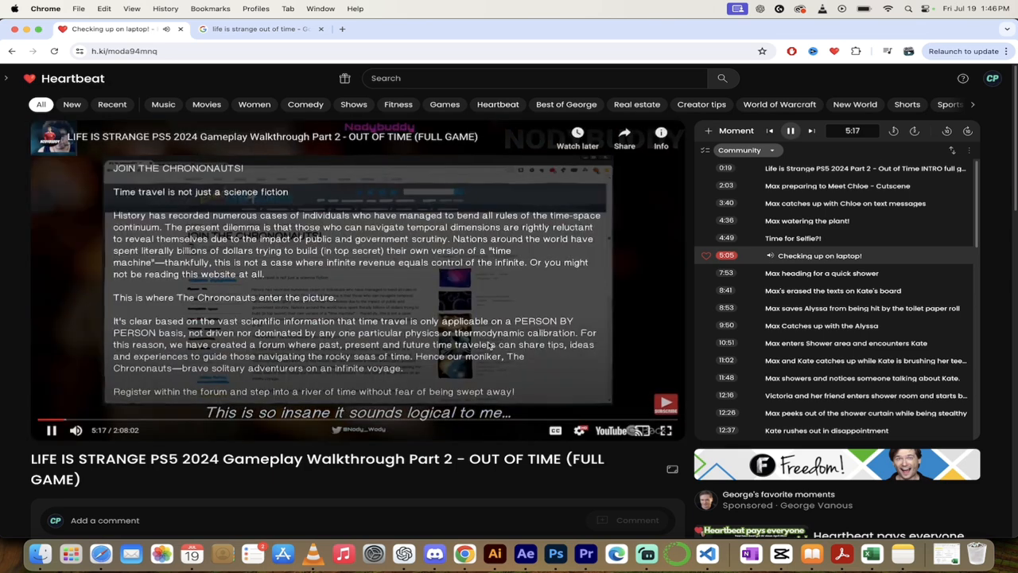
click(51, 429)
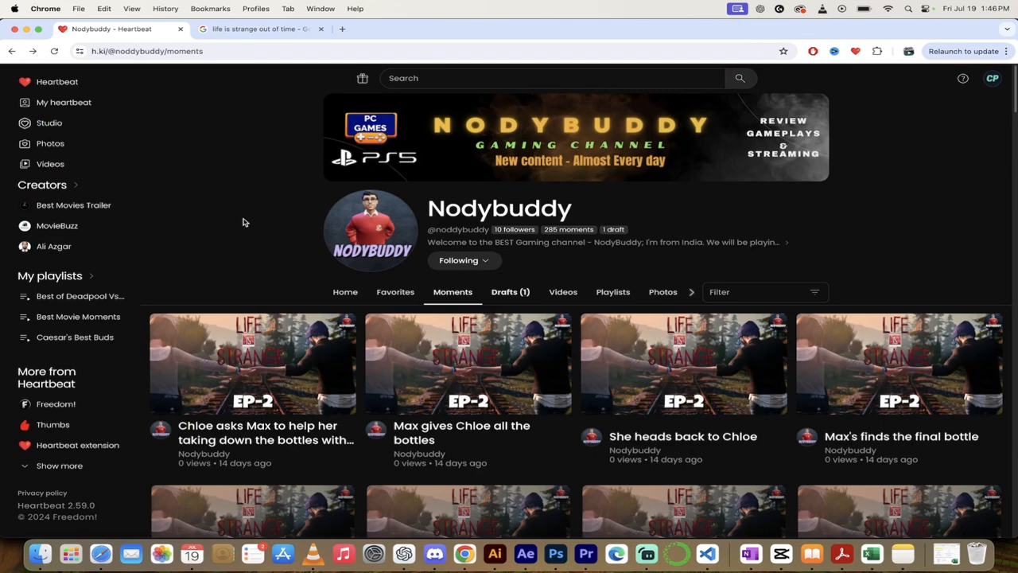
mouse_move(262, 229)
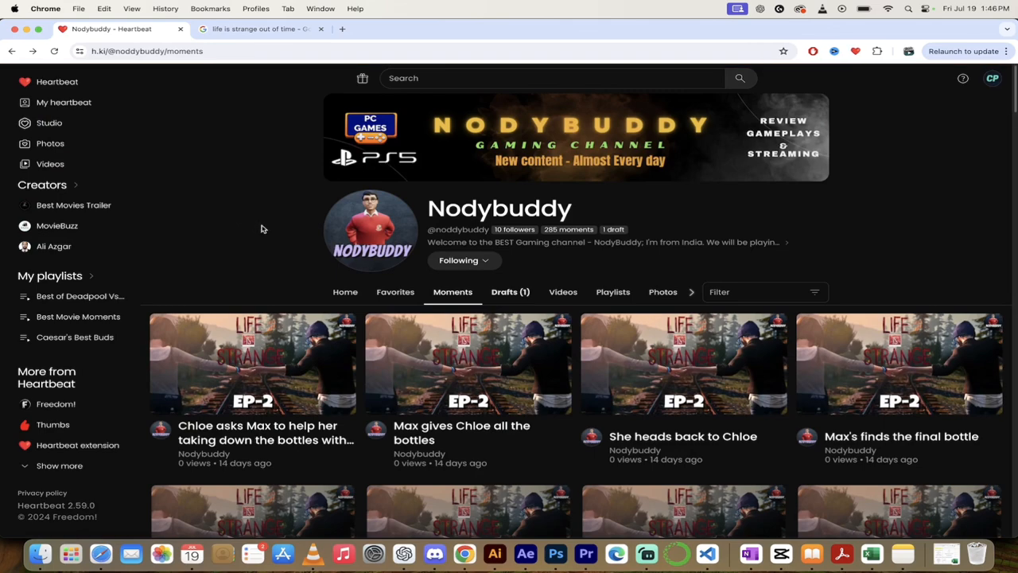
Step: Scroll the Moments grid until the red-faced AI-policy thumbnails appear
scroll(down, 3)
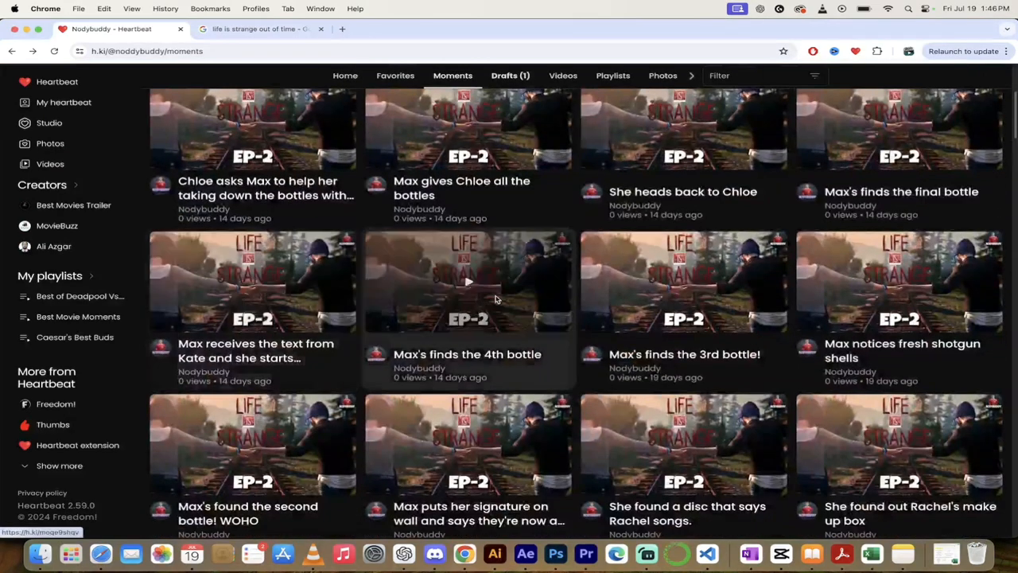
scroll(down, 3)
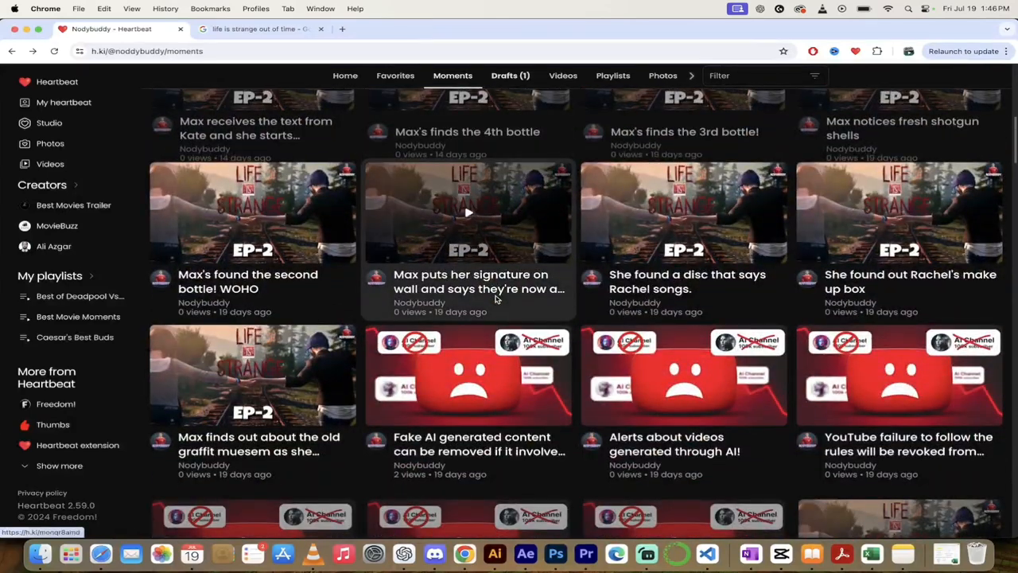
mouse_move(496, 299)
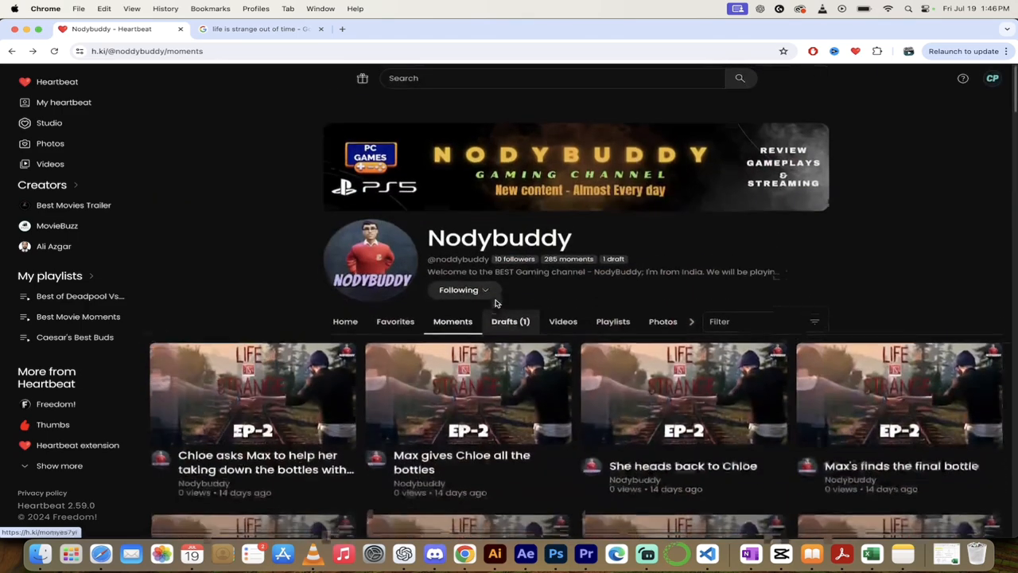
scroll(down, 3)
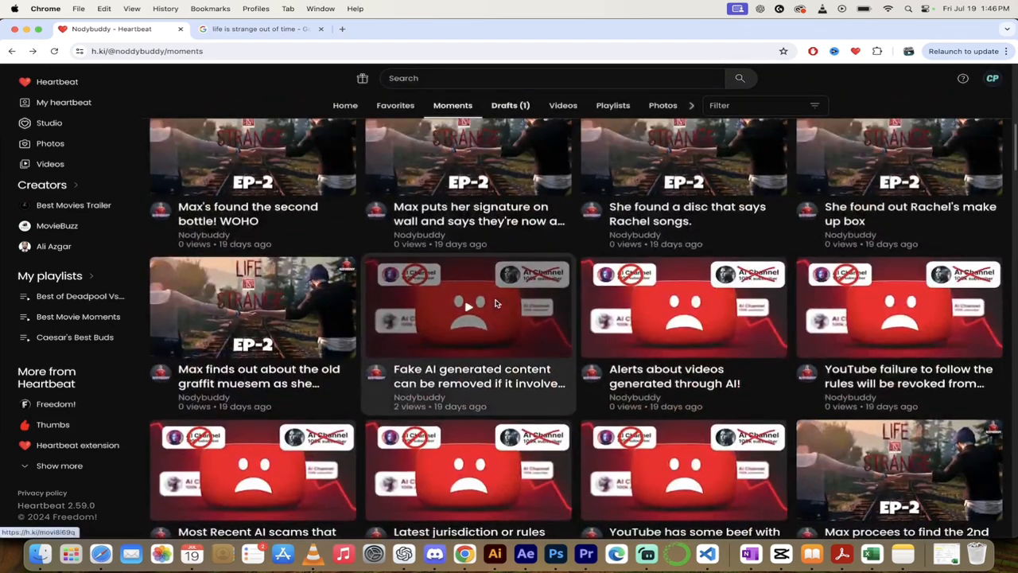
scroll(down, 3)
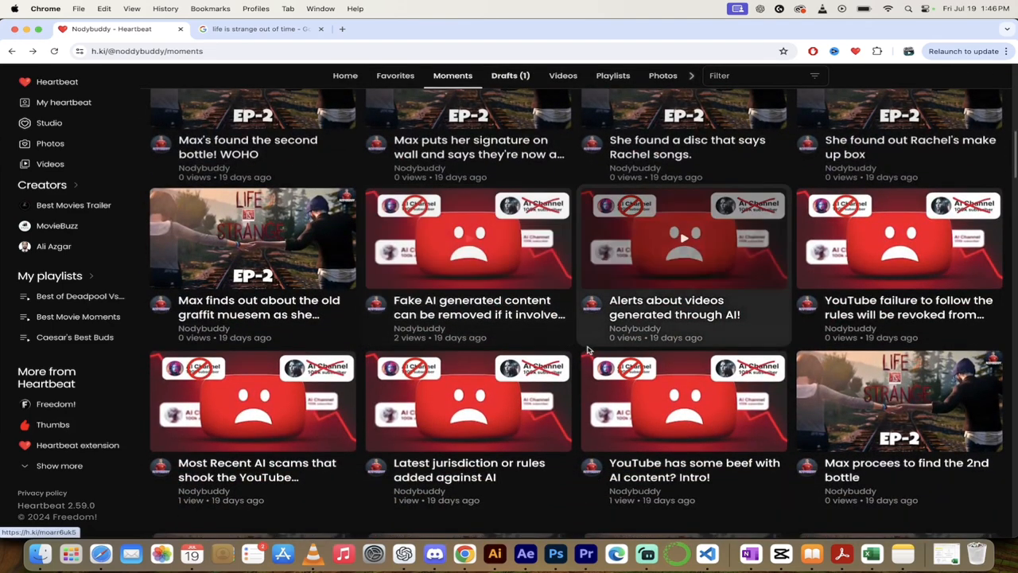
scroll(down, 3)
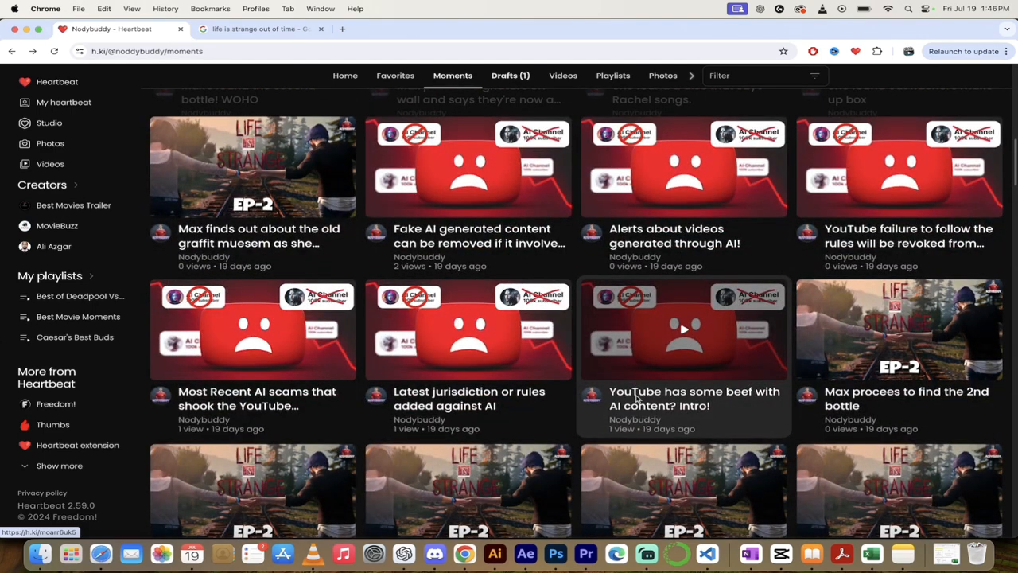
mouse_move(654, 408)
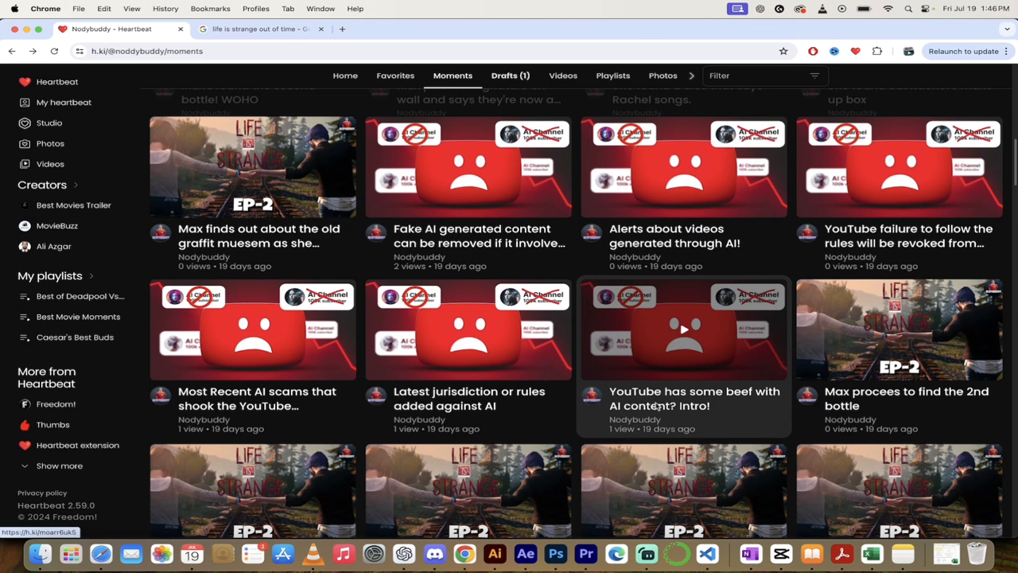
mouse_move(654, 407)
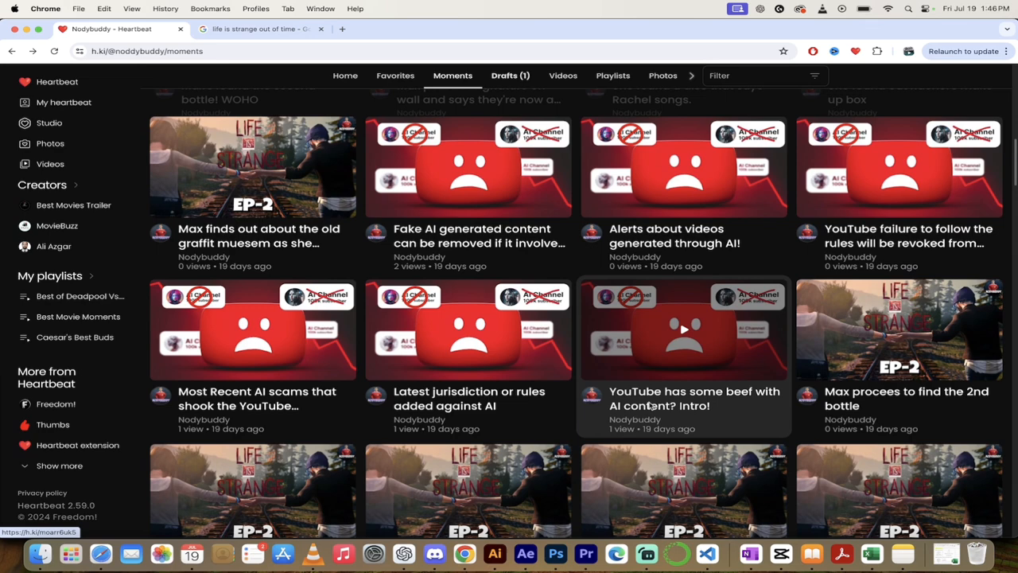
Step: Open the 'YouTube has some beef with AI content? Intro!' moment and start the video
click(683, 329)
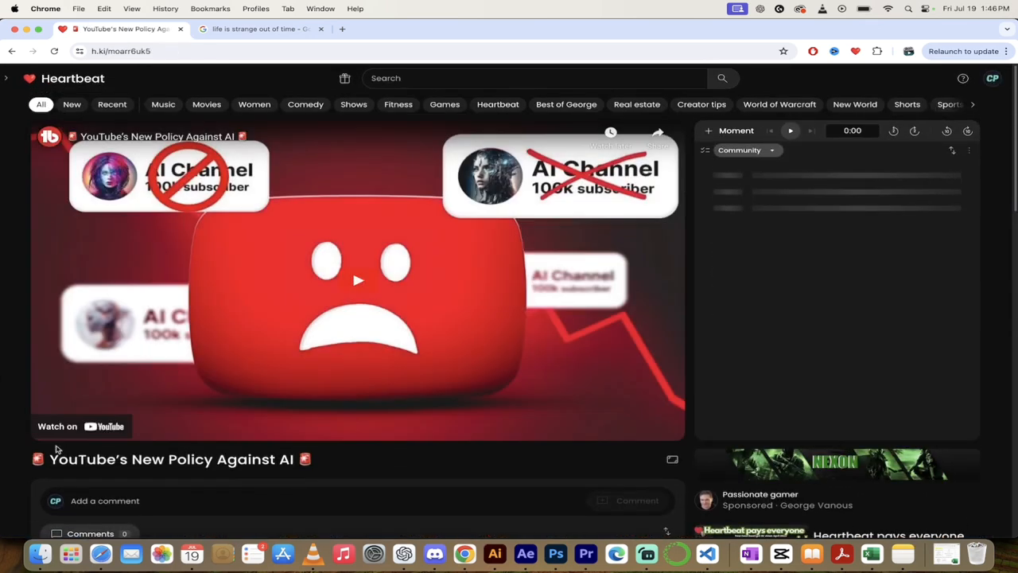
click(356, 280)
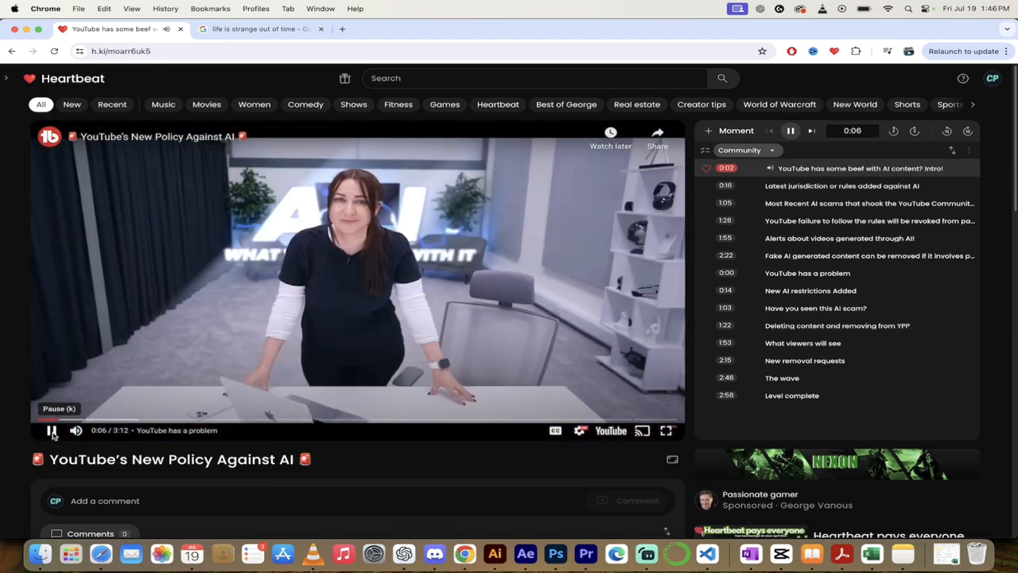
text(The cutest do)
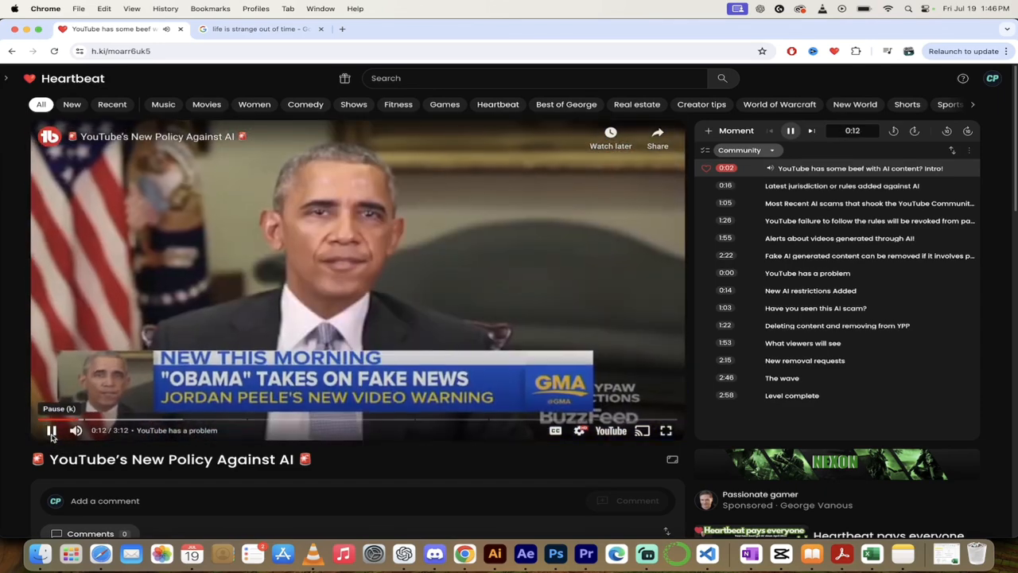
Step: Play the moments about rules added against AI and alerts for AI-generated videos
click(841, 184)
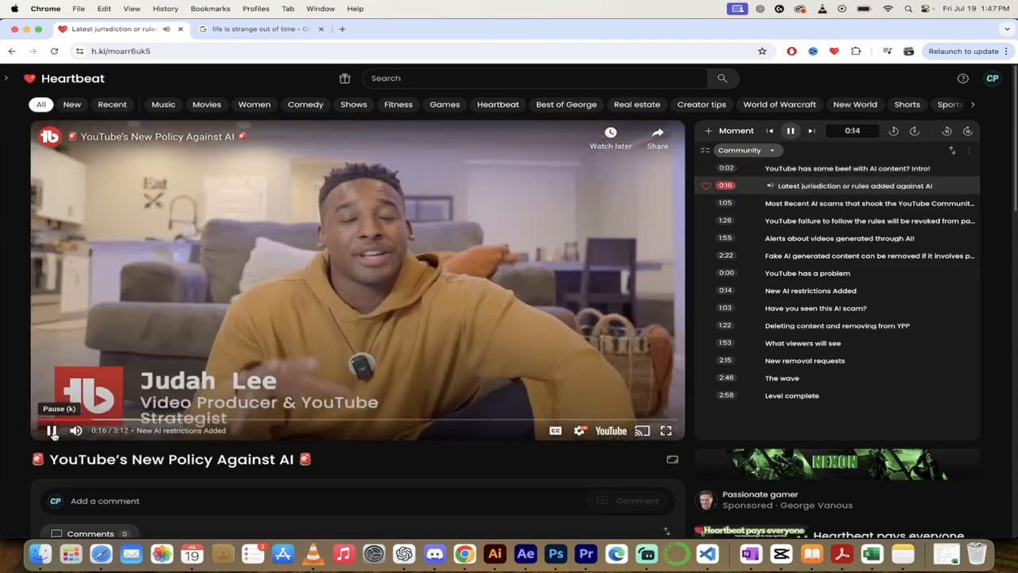
click(51, 430)
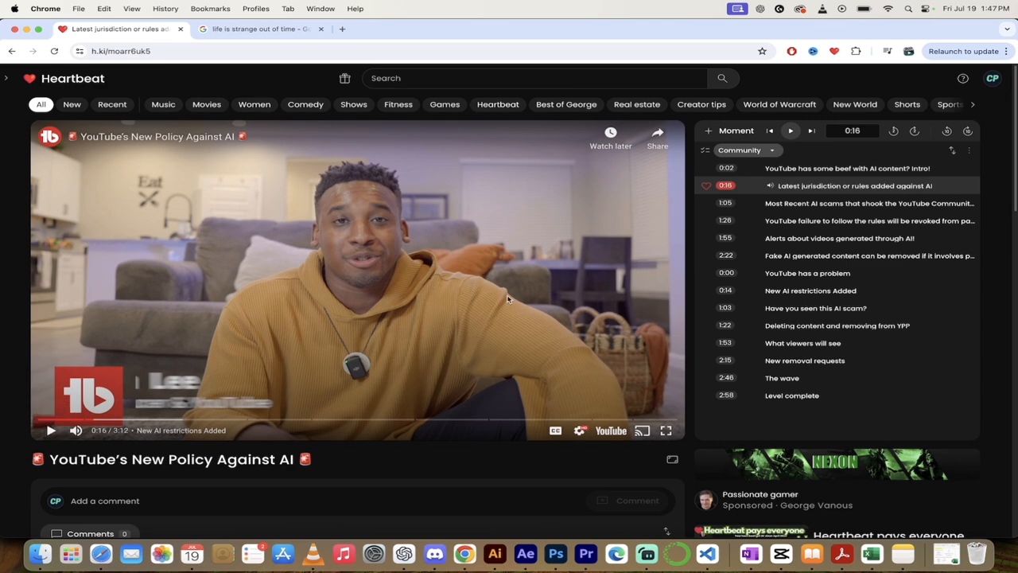
mouse_move(423, 284)
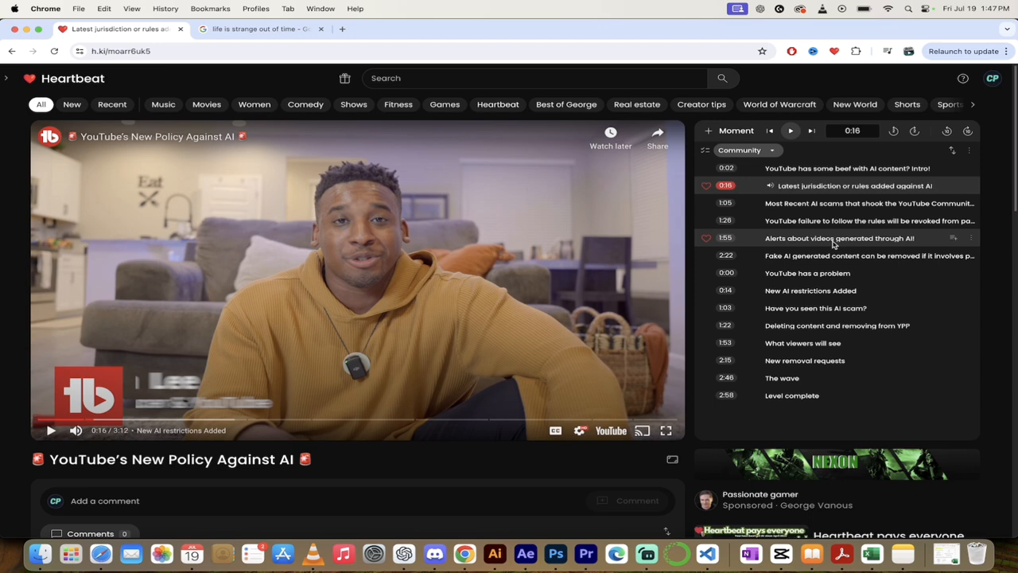
click(838, 238)
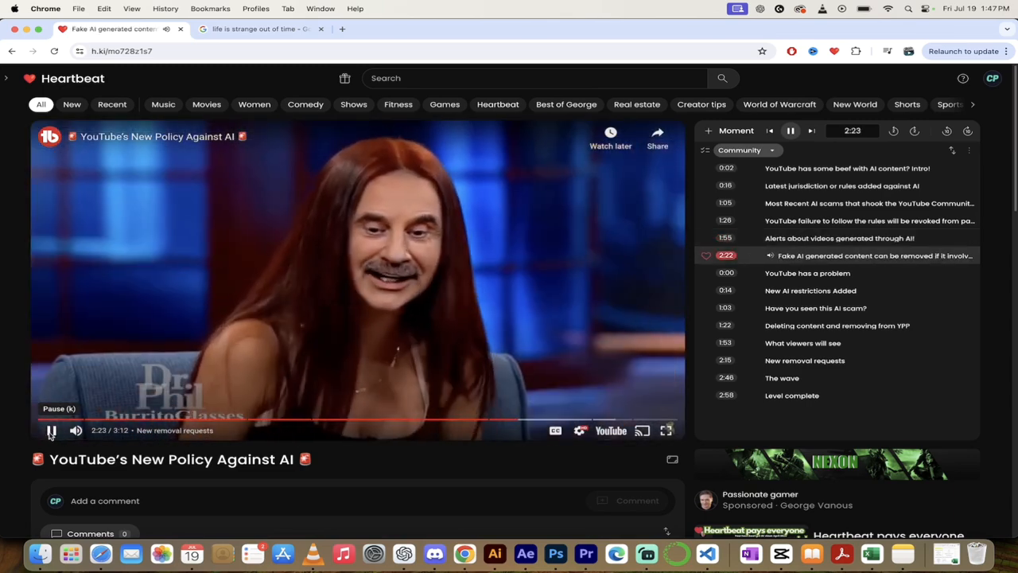
Step: Return to Nodybuddy's moments grid and scroll to the Deadpool & Wolverine thumbnails
click(51, 430)
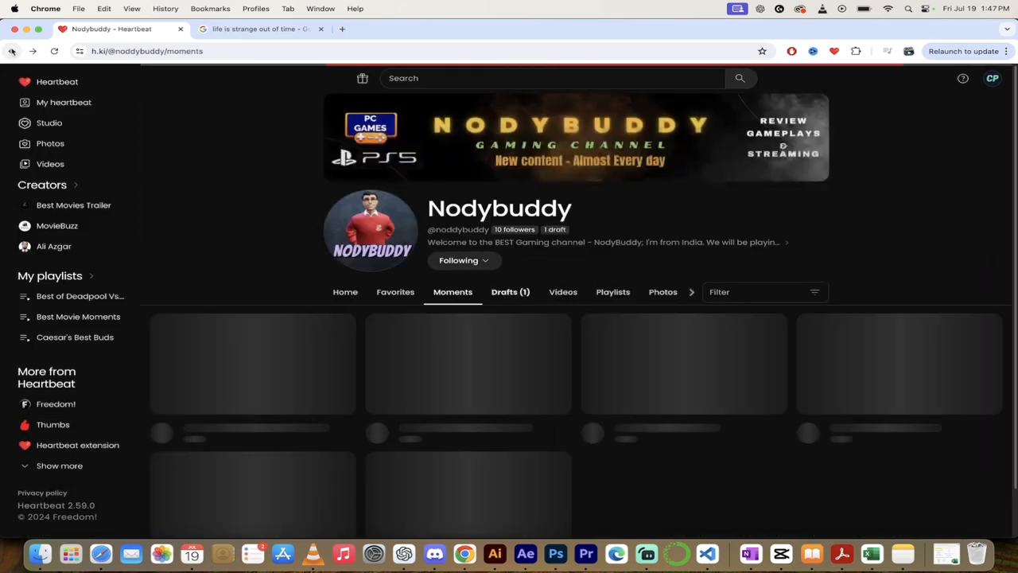
scroll(down, 3)
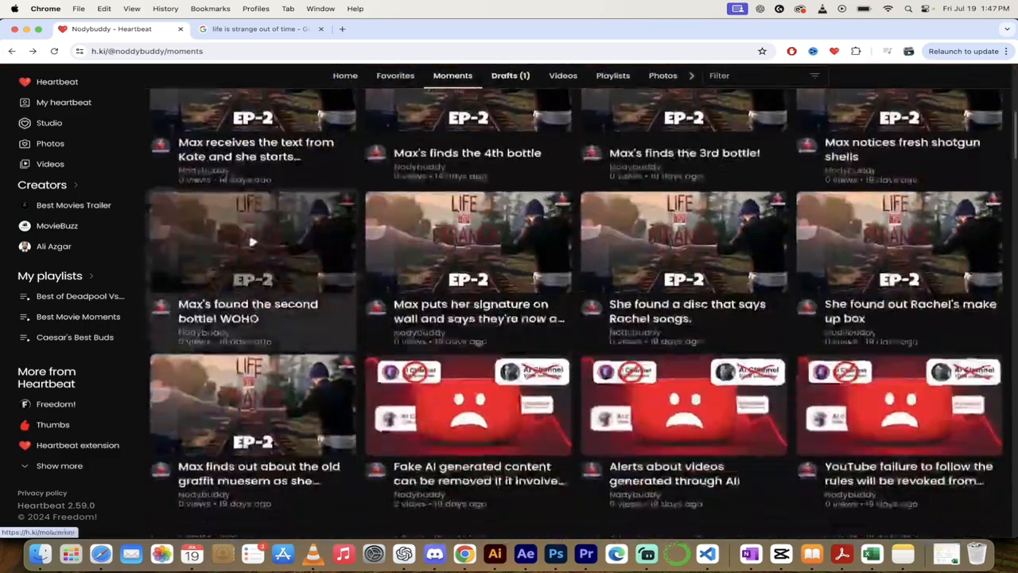
scroll(down, 3)
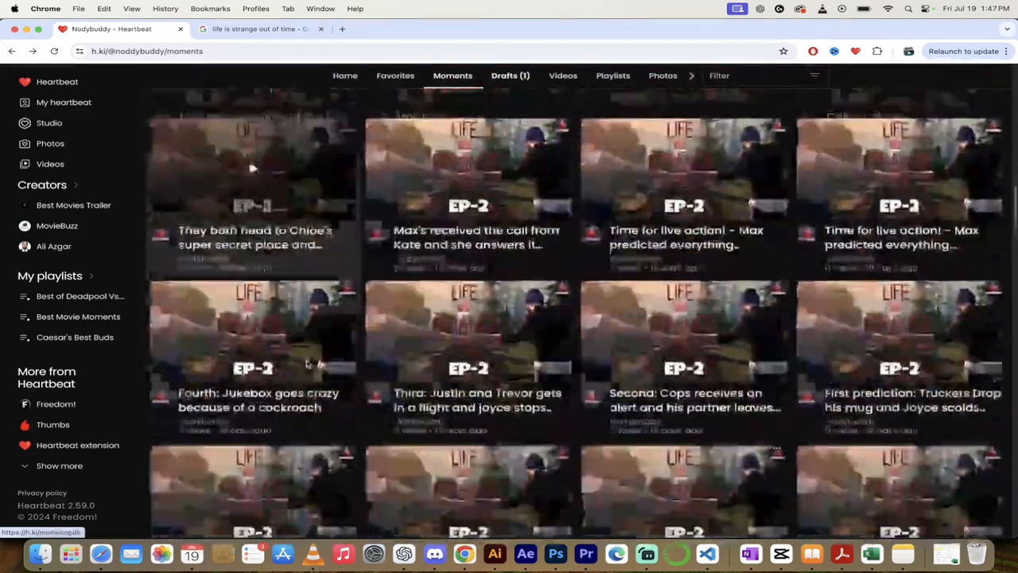
scroll(down, 3)
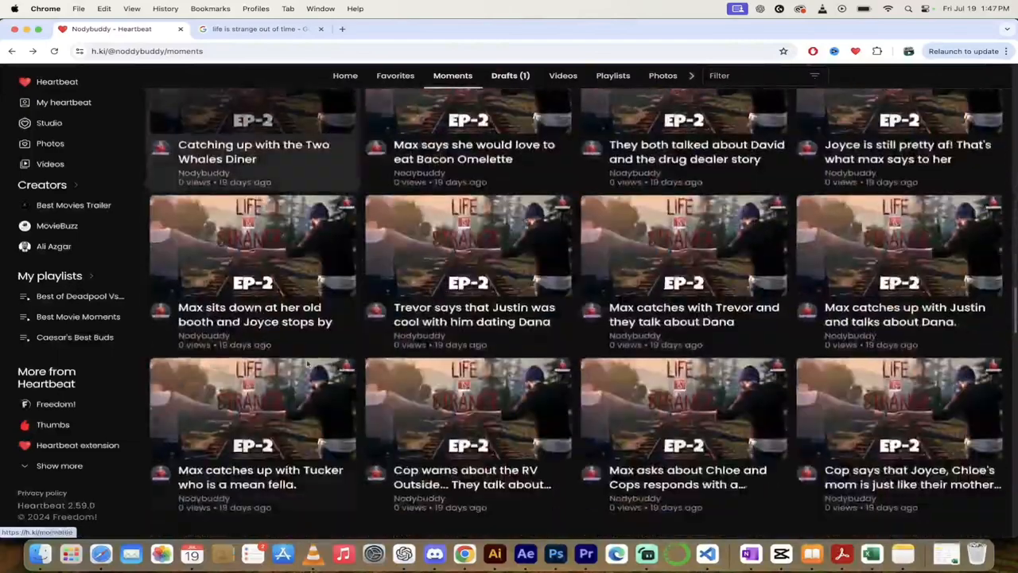
scroll(down, 3)
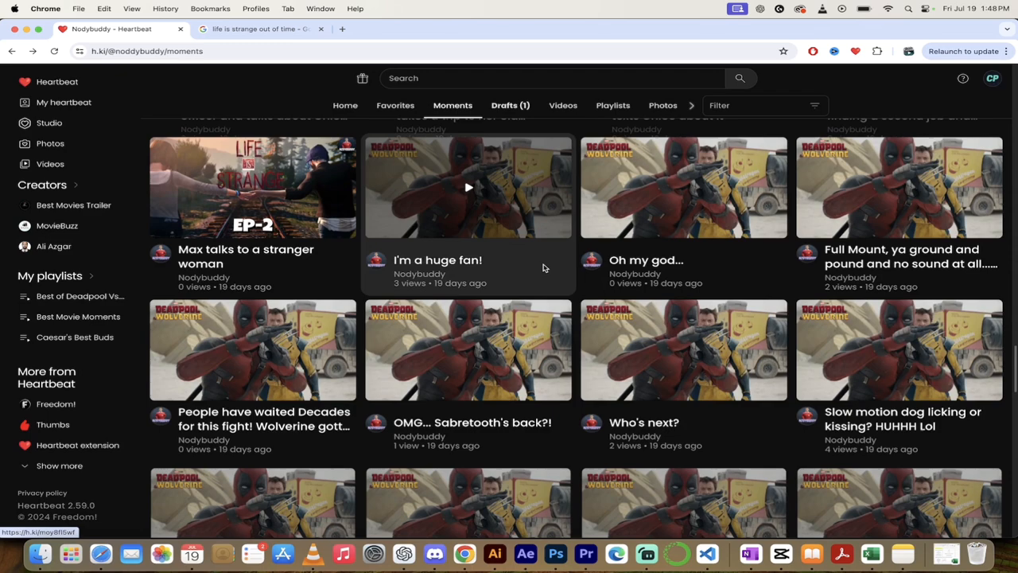
scroll(down, 3)
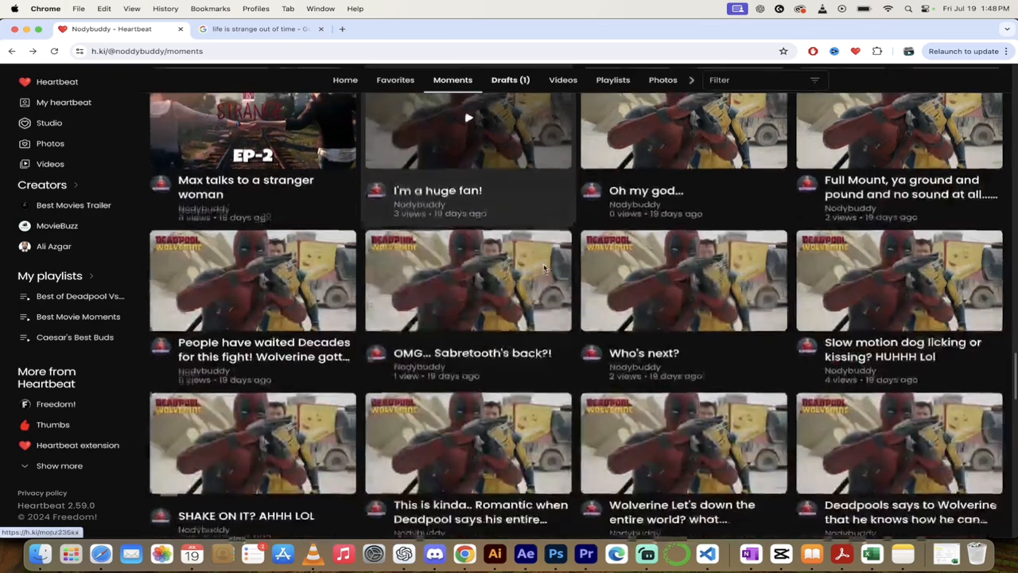
scroll(down, 3)
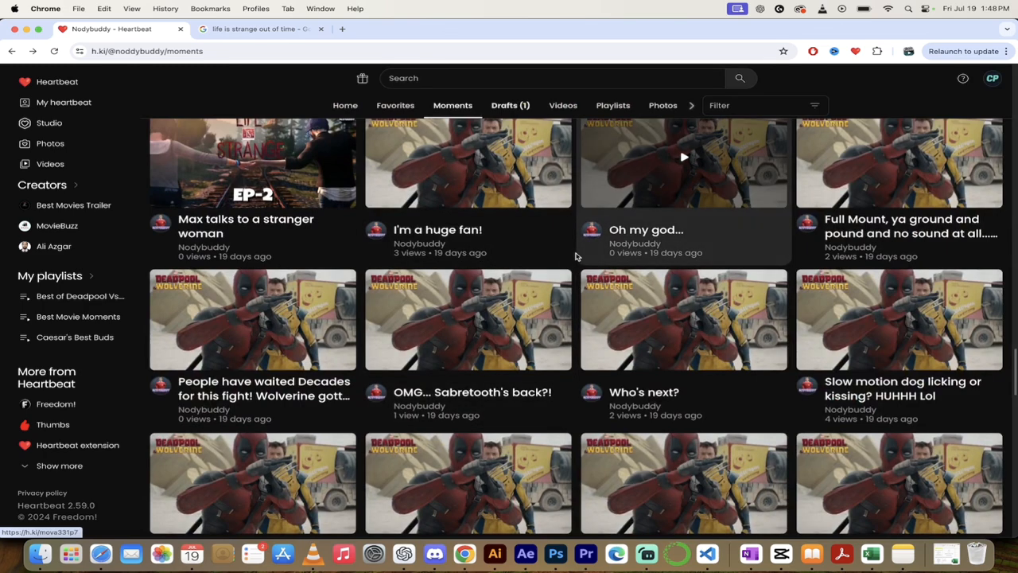
scroll(down, 3)
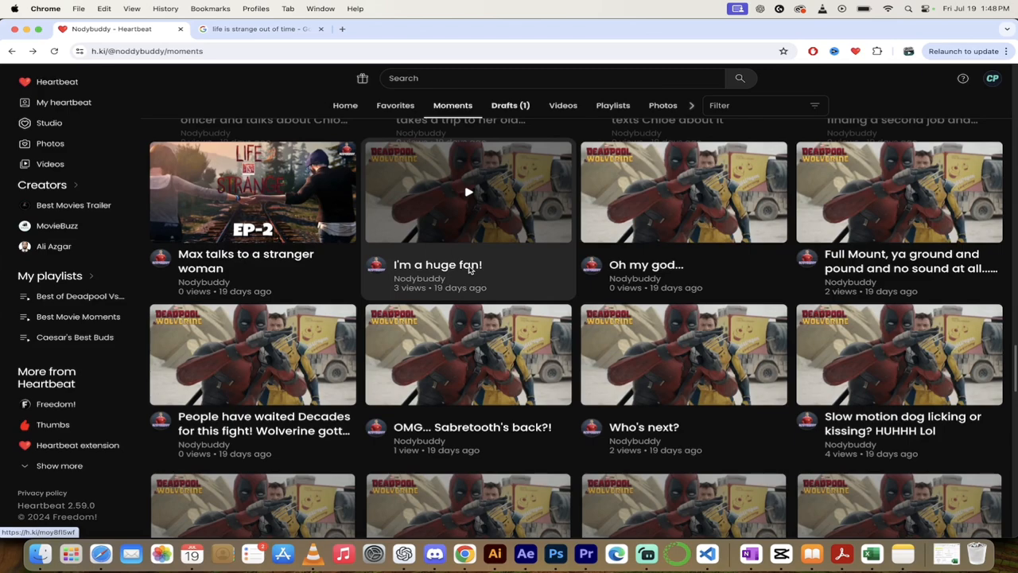
Step: Open the 'I'm a huge fan!' moment, start the trailer and jump to another moment
click(468, 190)
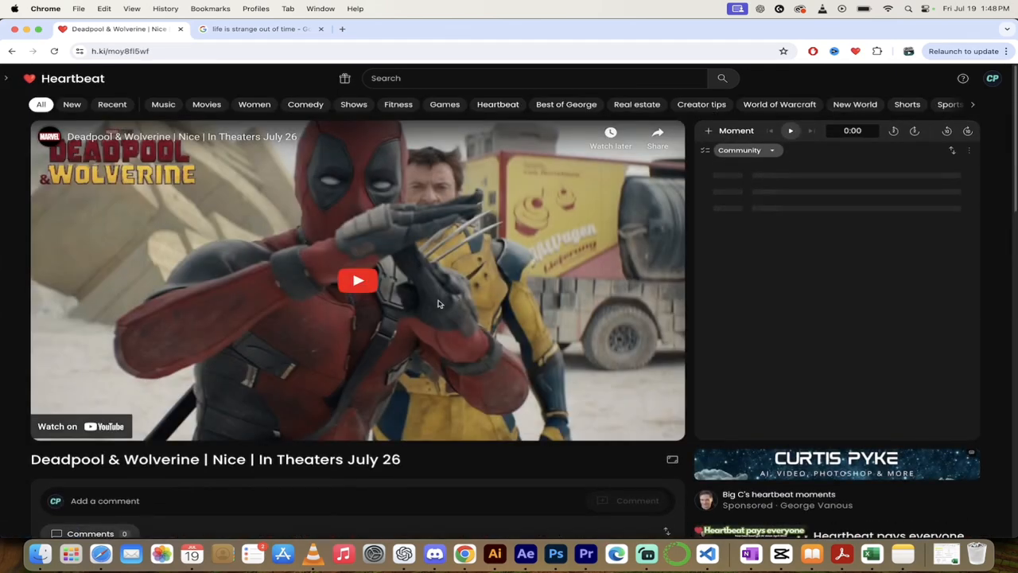
click(357, 280)
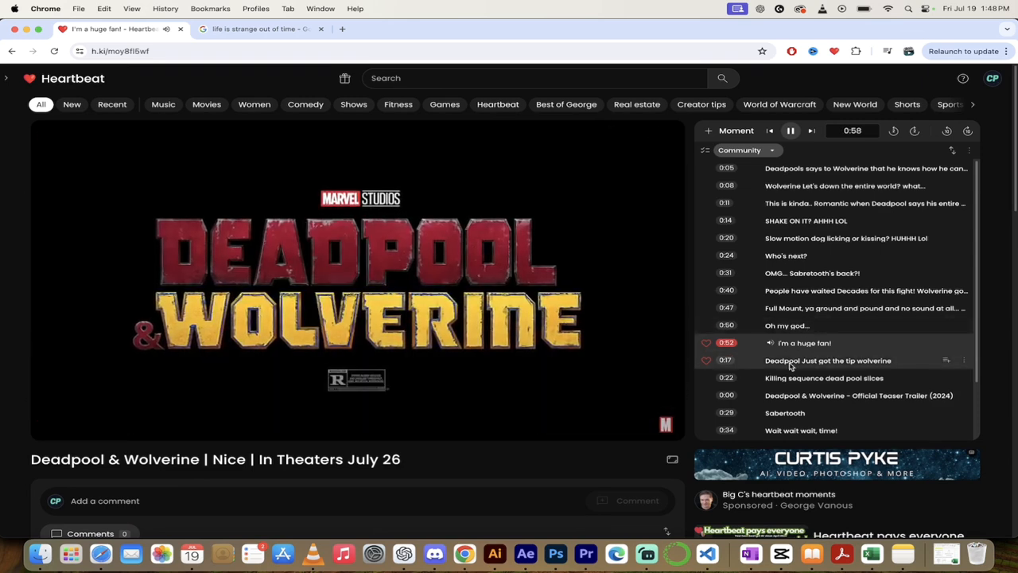
click(827, 360)
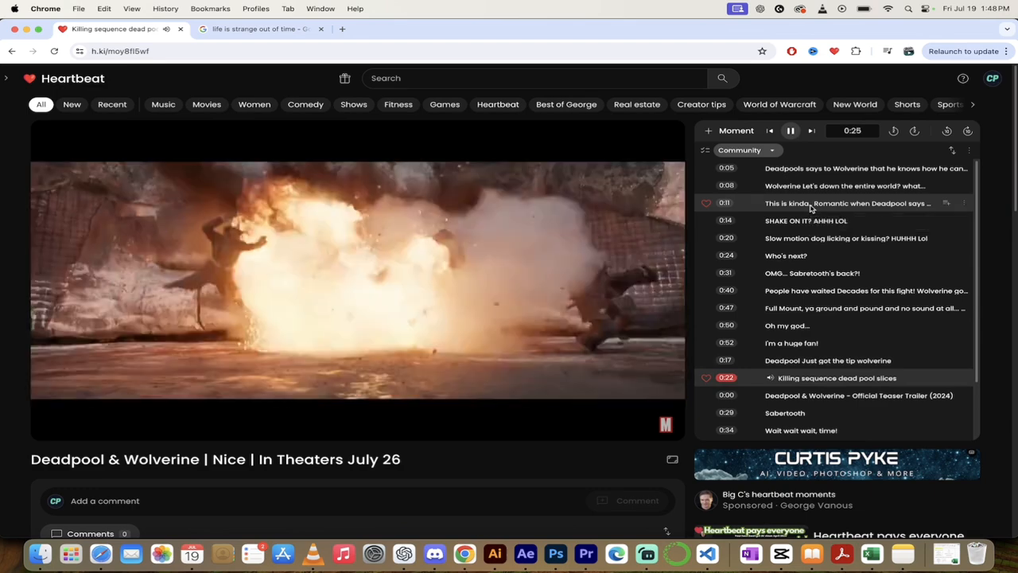
Step: Play the 'This is kinda.. Romantic' moment and further trailer moments like 'Oh my god'
click(846, 204)
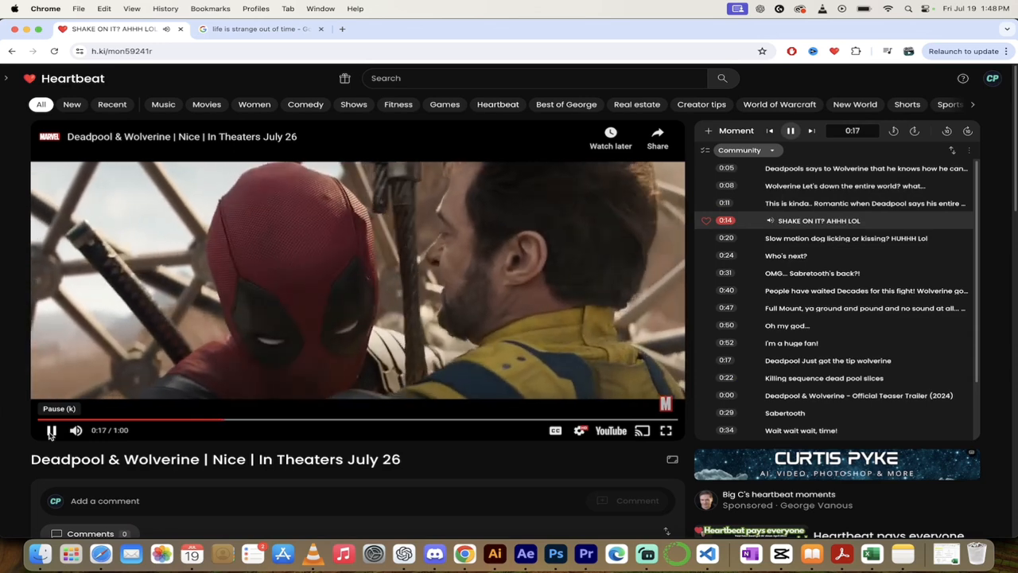
click(51, 430)
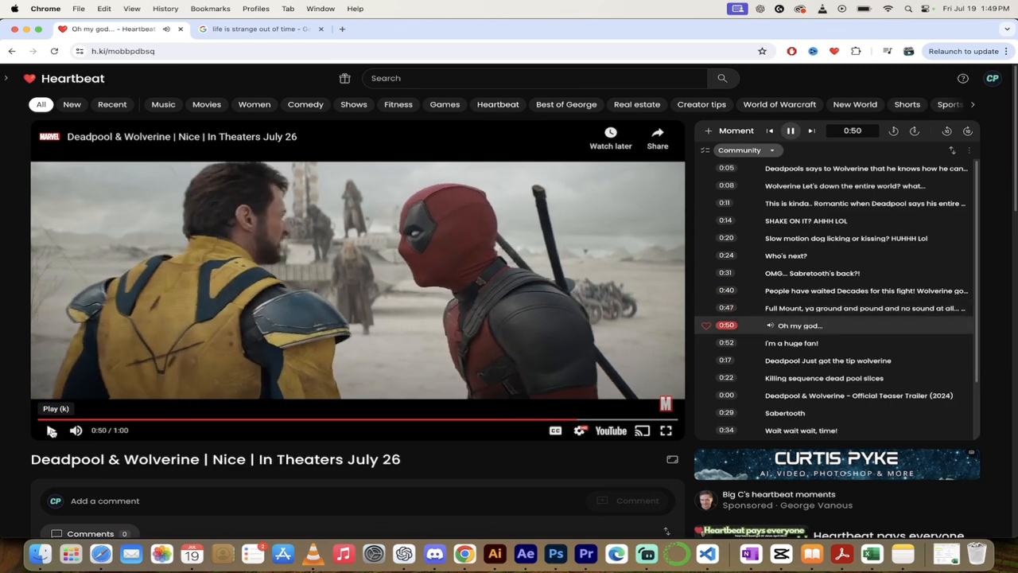
click(51, 429)
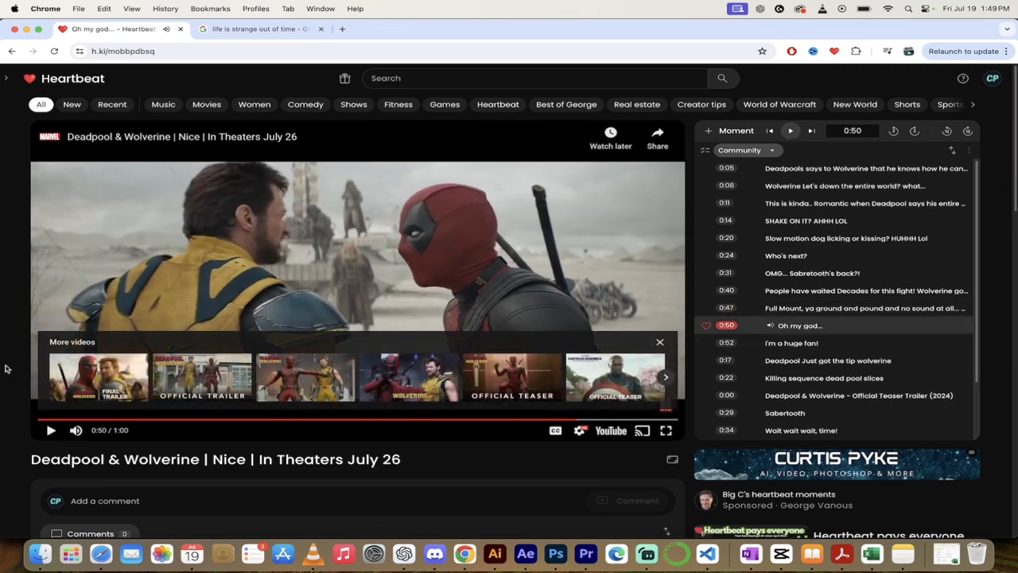
mouse_move(57, 289)
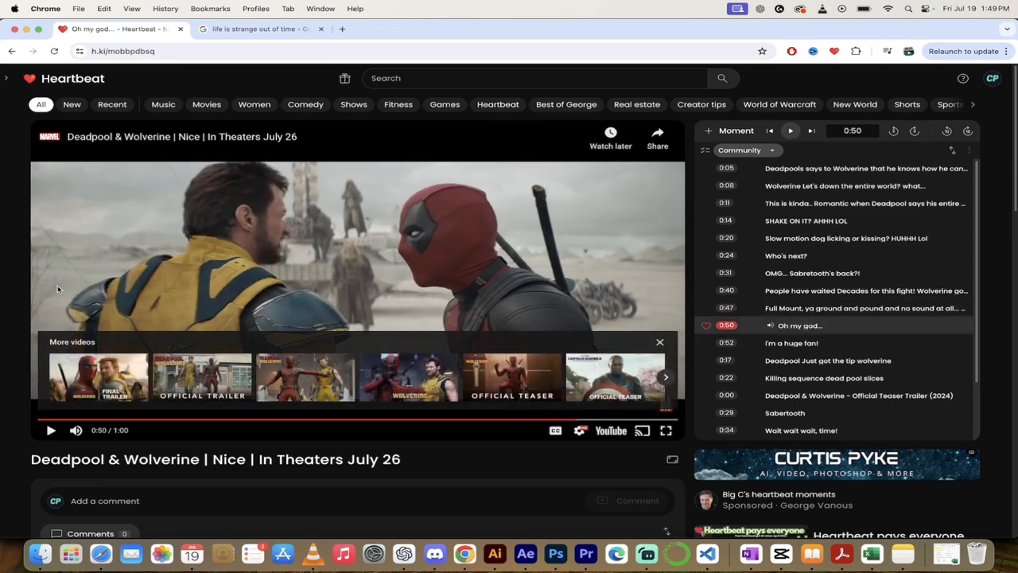